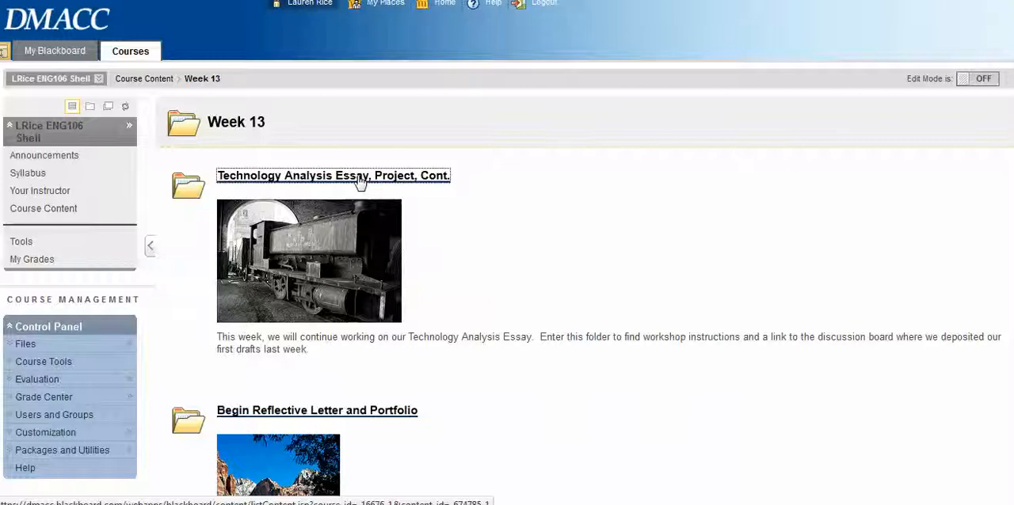
mouse_move(437, 317)
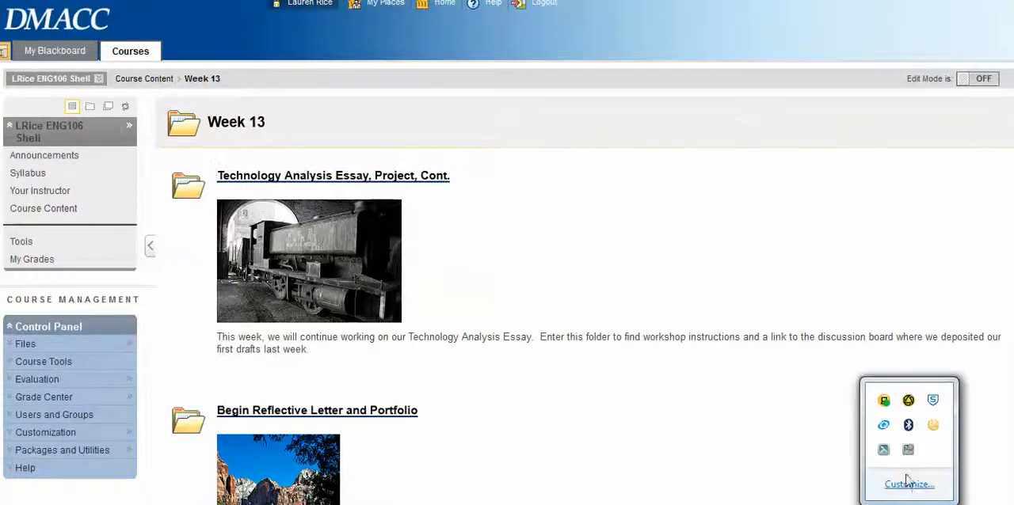
scroll(down, 3)
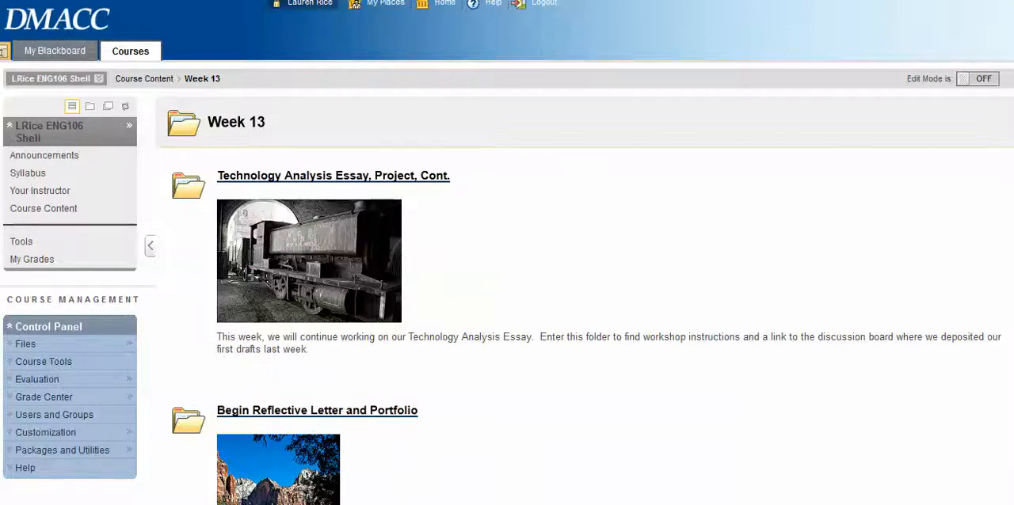
mouse_move(371, 241)
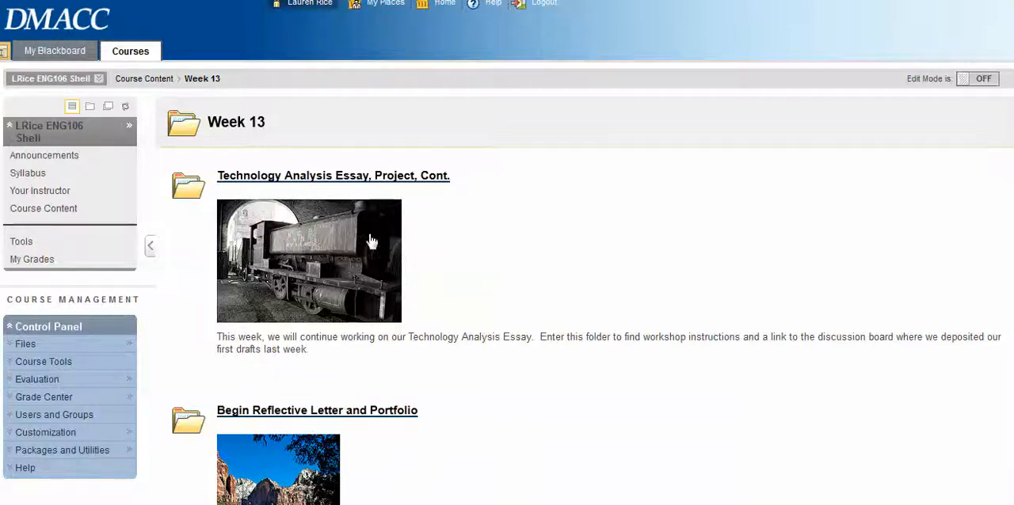
click(332, 174)
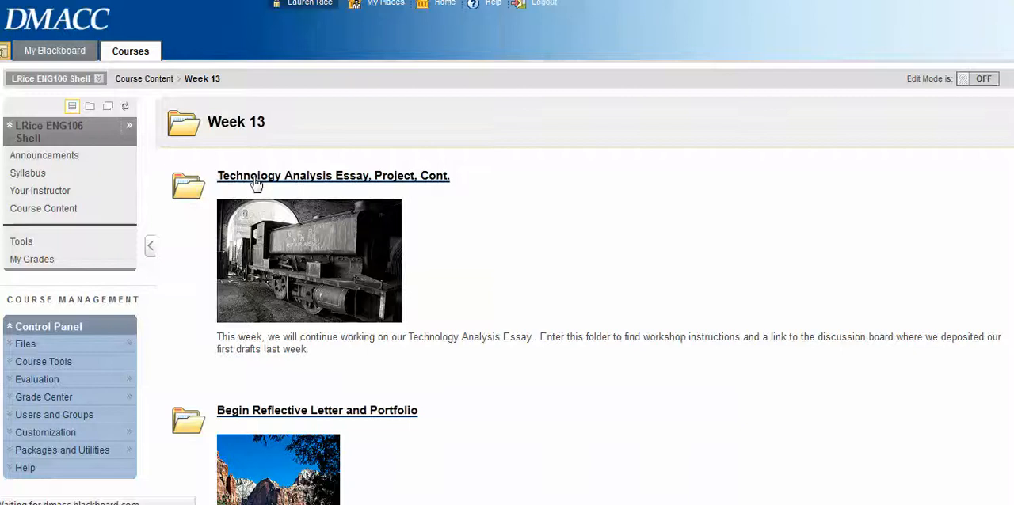
click(332, 174)
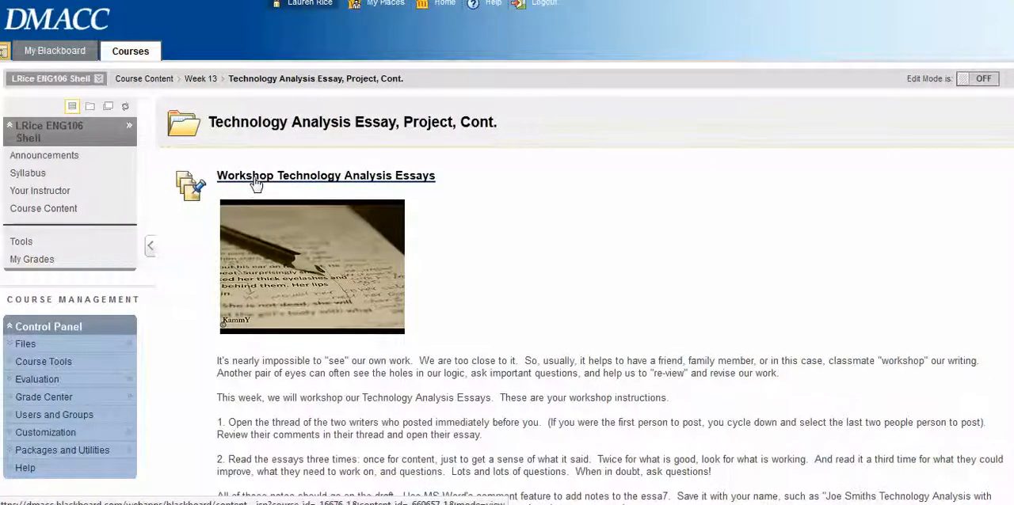
scroll(down, 3)
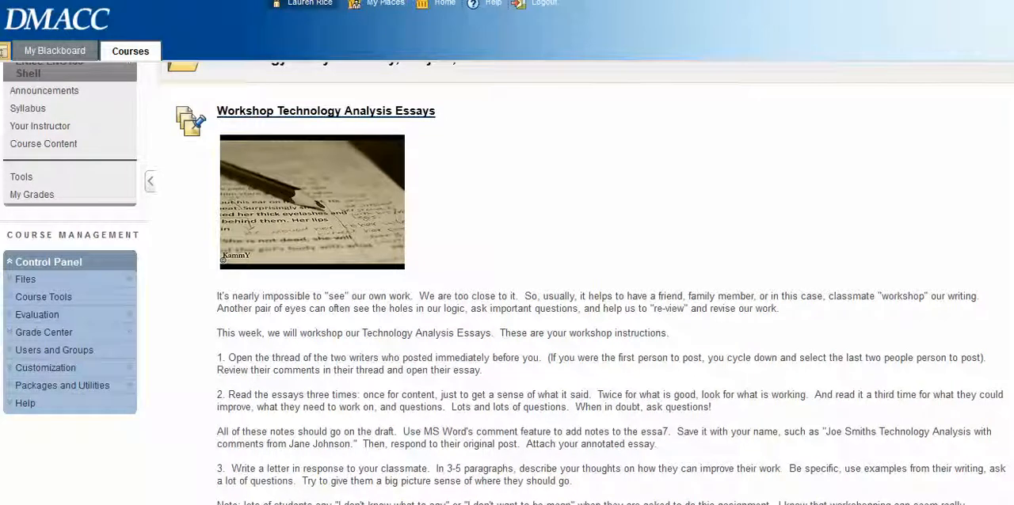
scroll(down, 3)
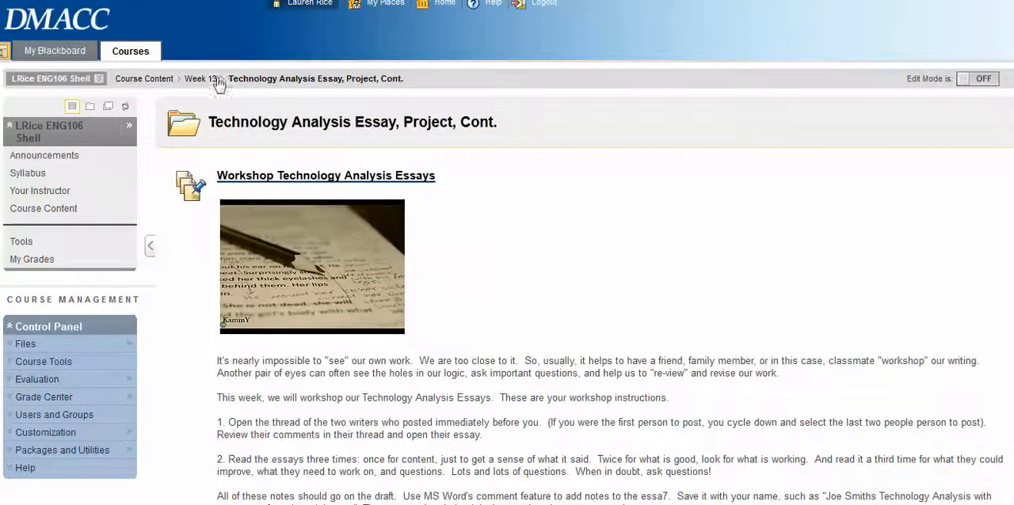
mouse_move(199, 79)
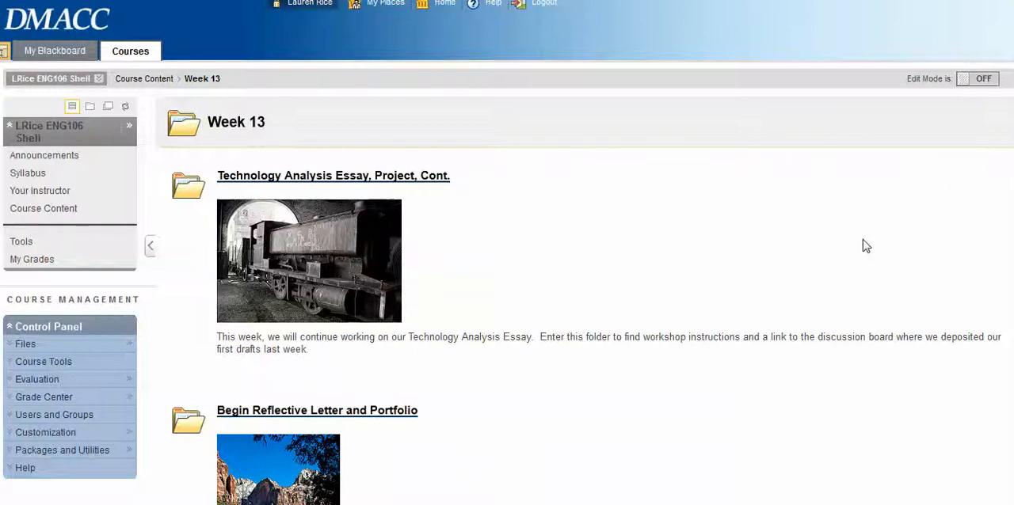
scroll(down, 3)
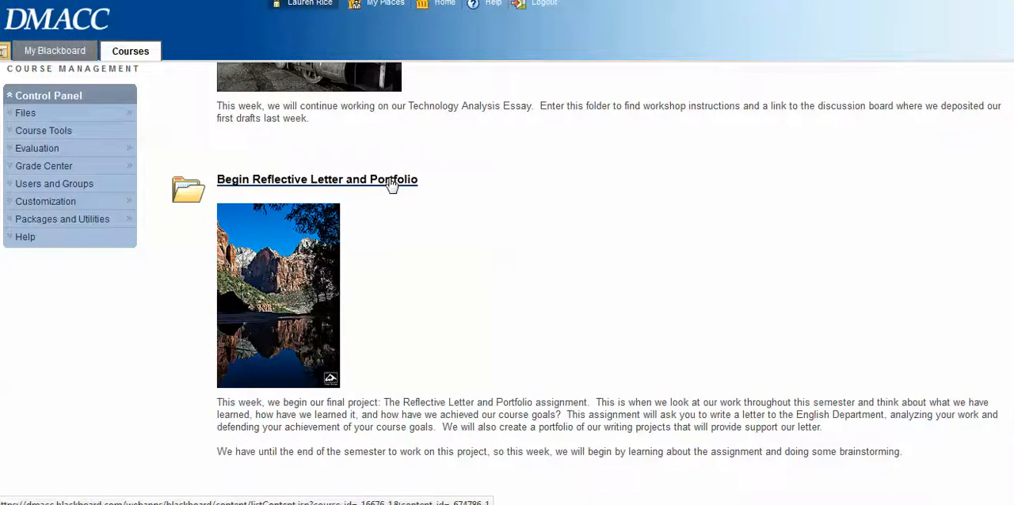
click(317, 179)
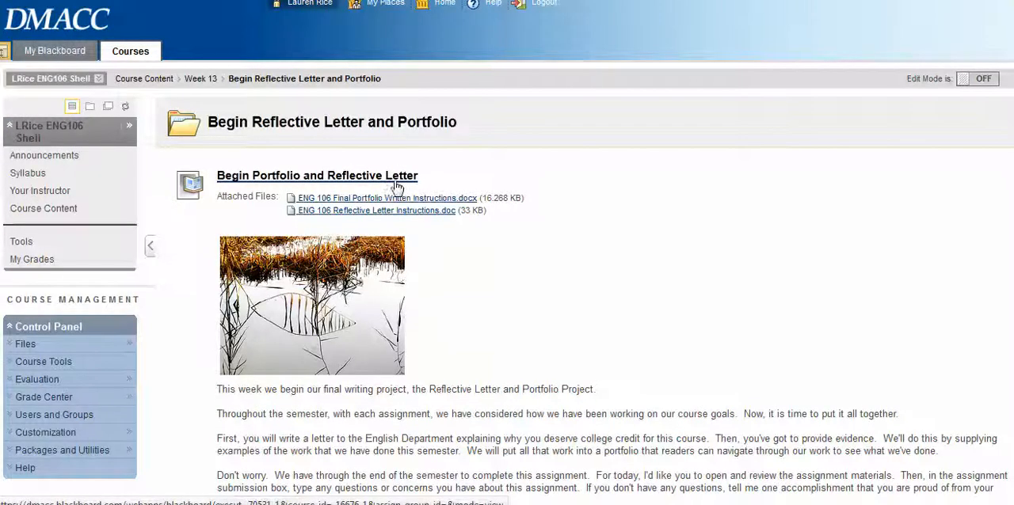
scroll(down, 3)
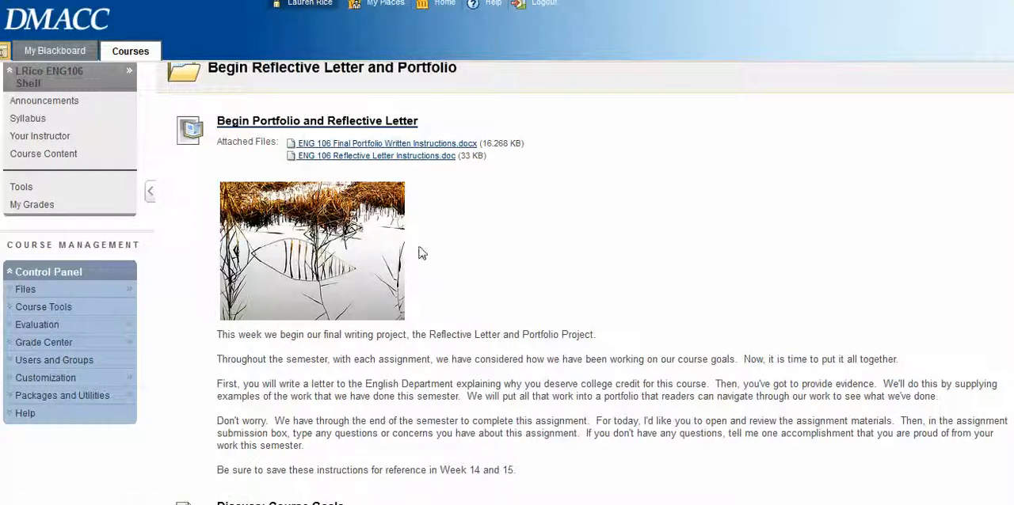
mouse_move(282, 418)
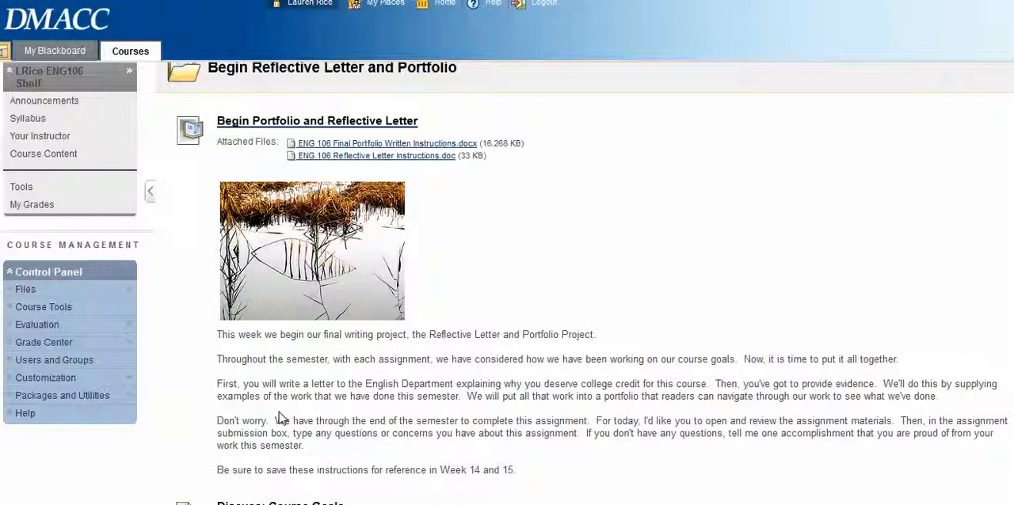
mouse_move(521, 466)
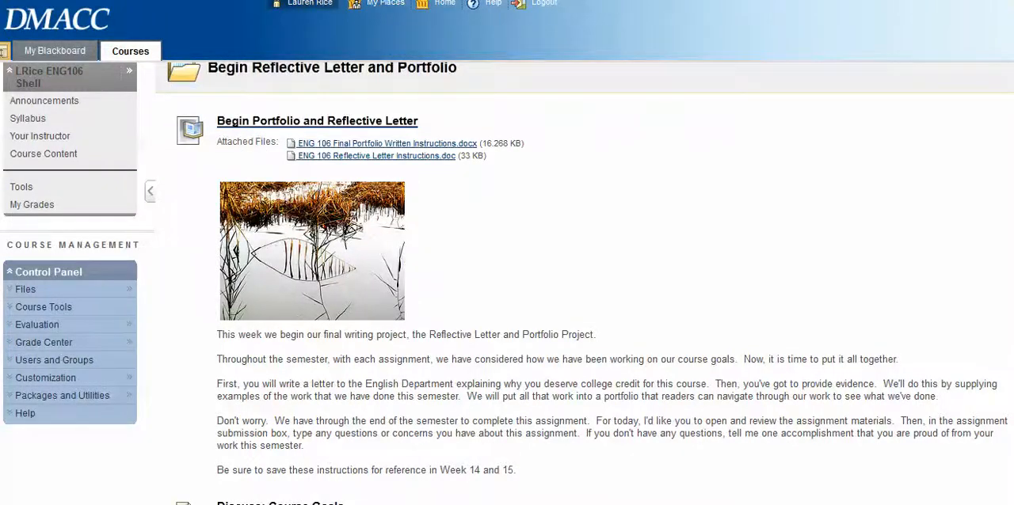
scroll(down, 3)
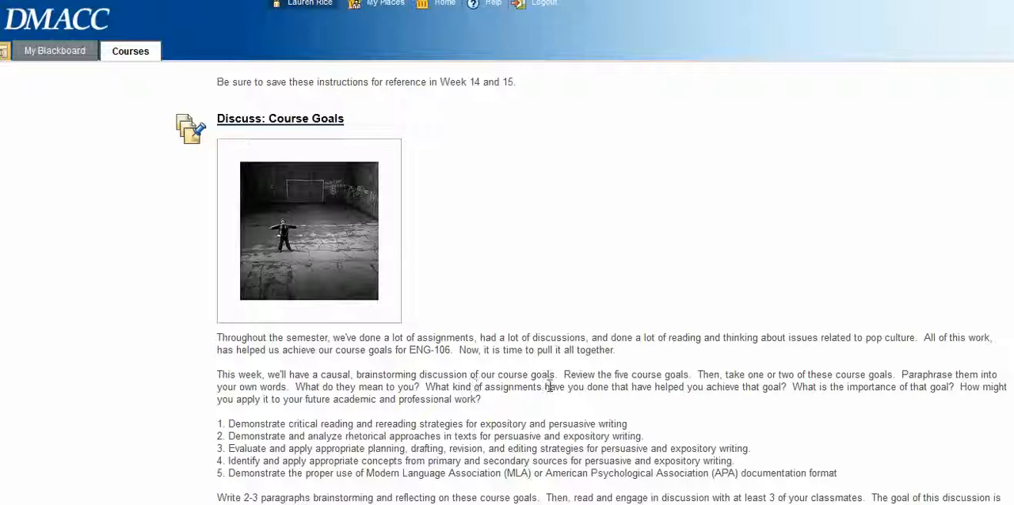
scroll(down, 3)
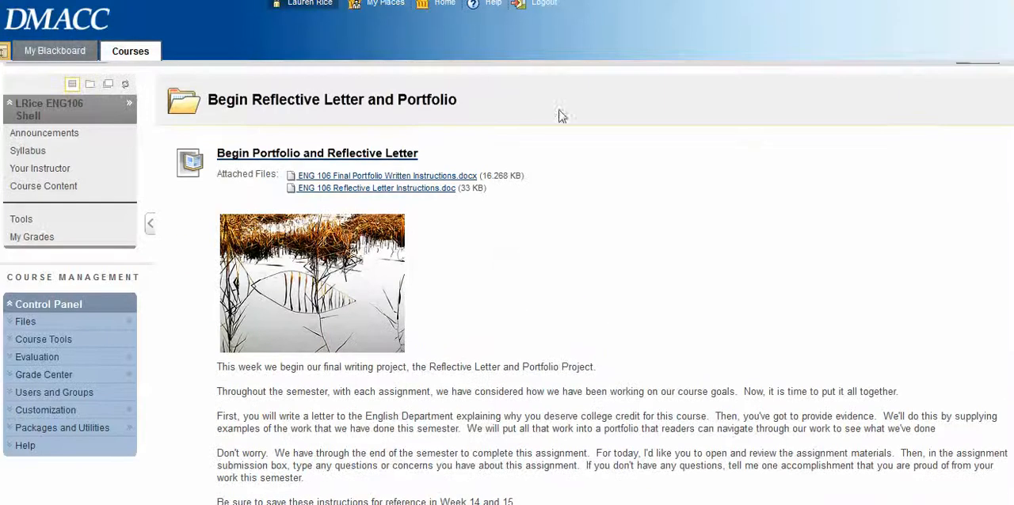
mouse_move(341, 434)
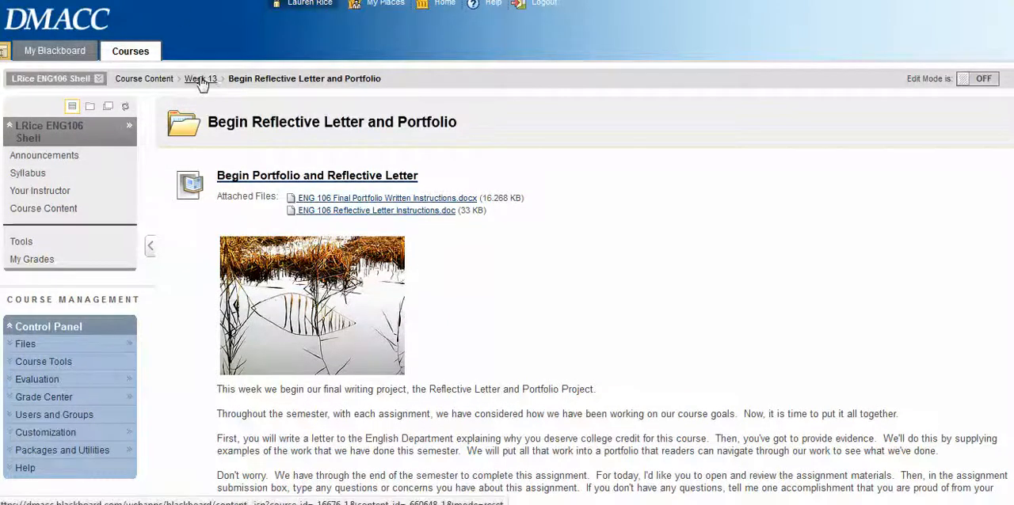
click(201, 79)
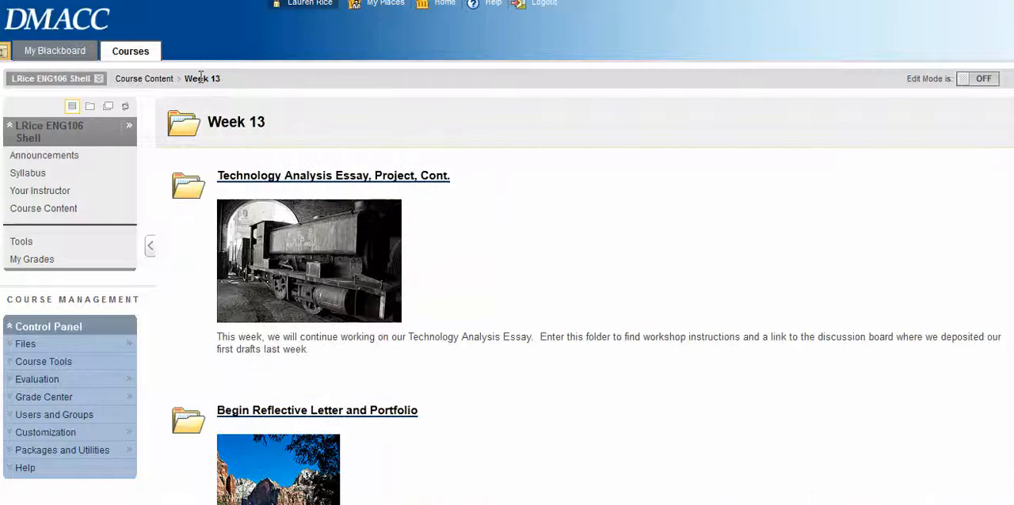